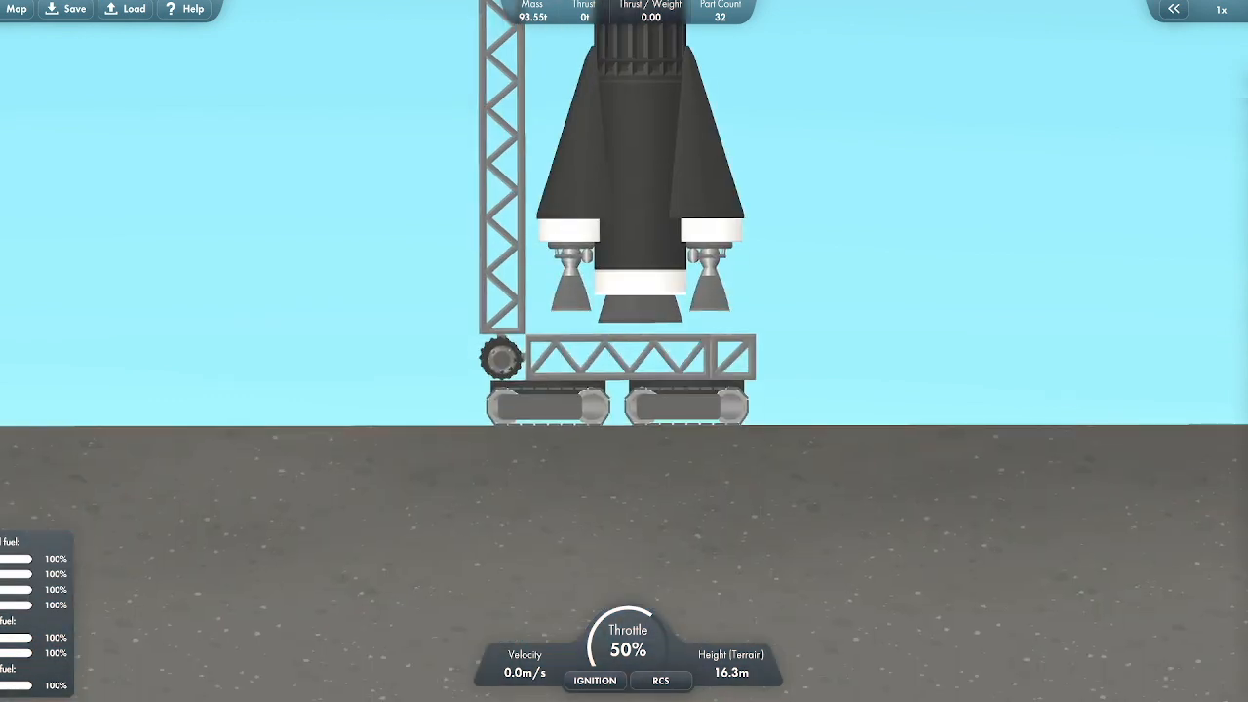
Scroll down the checkered rocket on the pad, from engines to escape tower.
{"action": "scroll", "scroll_direction": "down", "scroll_amount": 3}
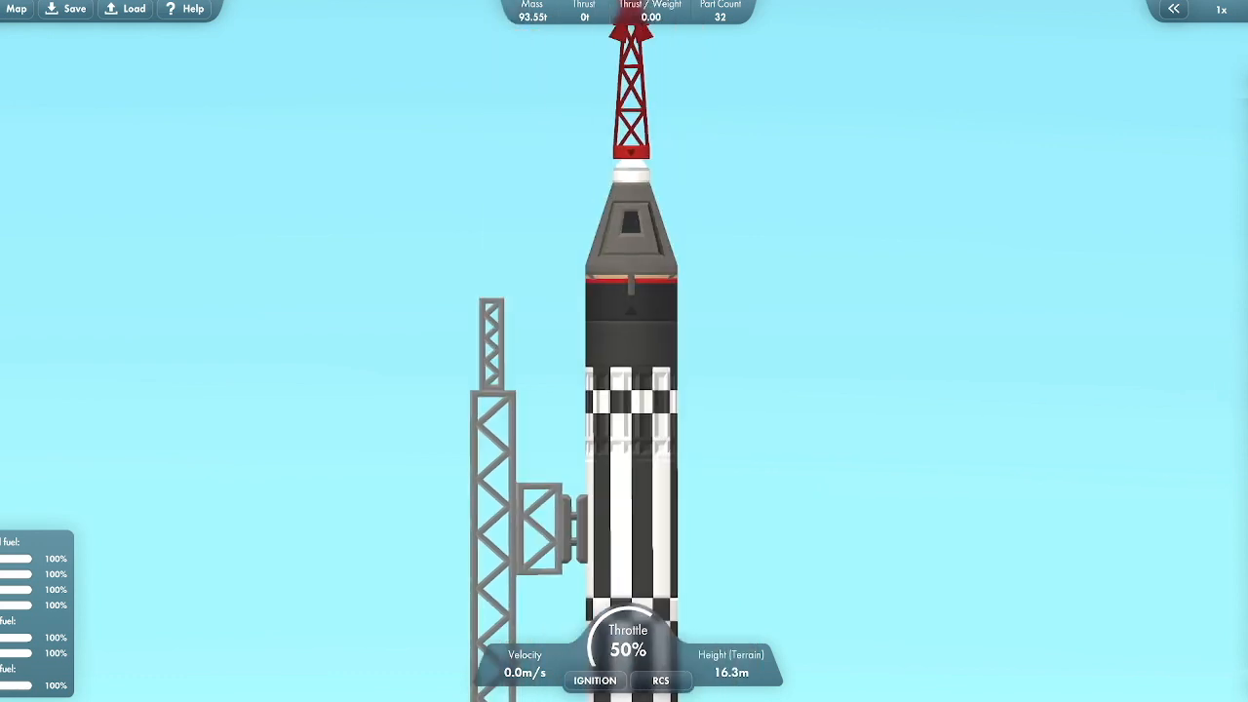
{"action": "scroll", "scroll_direction": "down", "scroll_amount": 3}
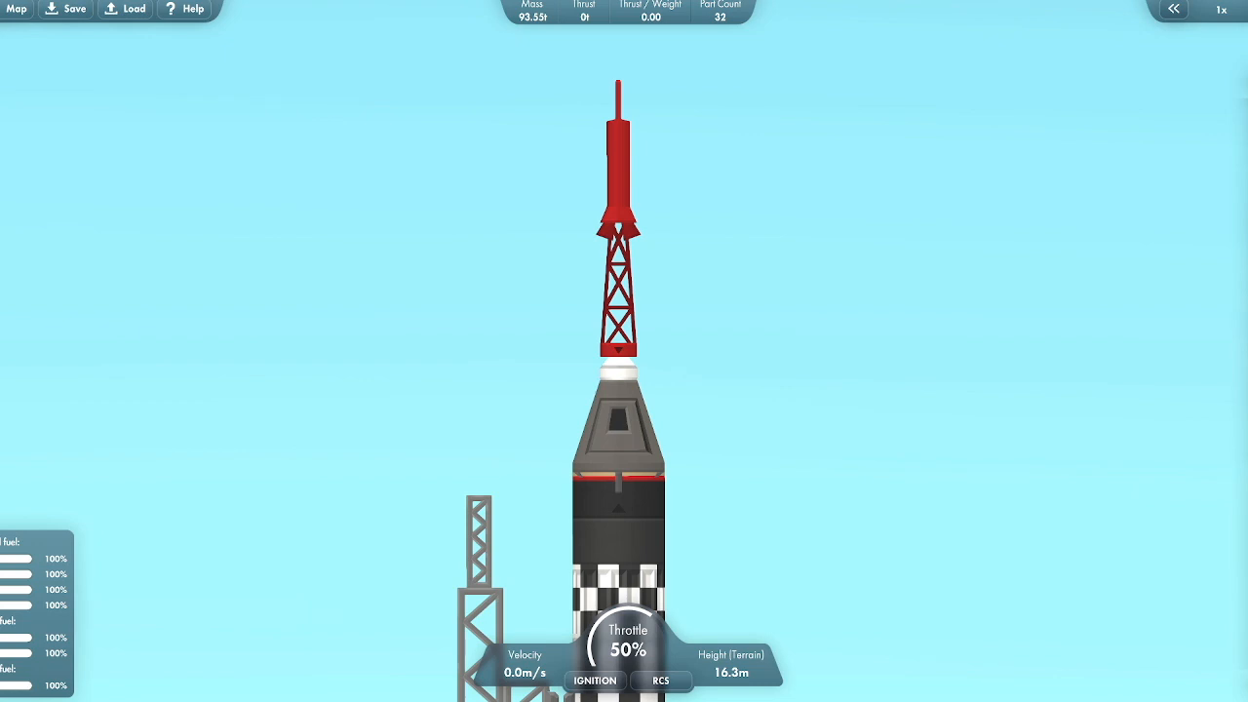
{"action": "scroll", "scroll_direction": "down", "scroll_amount": 3}
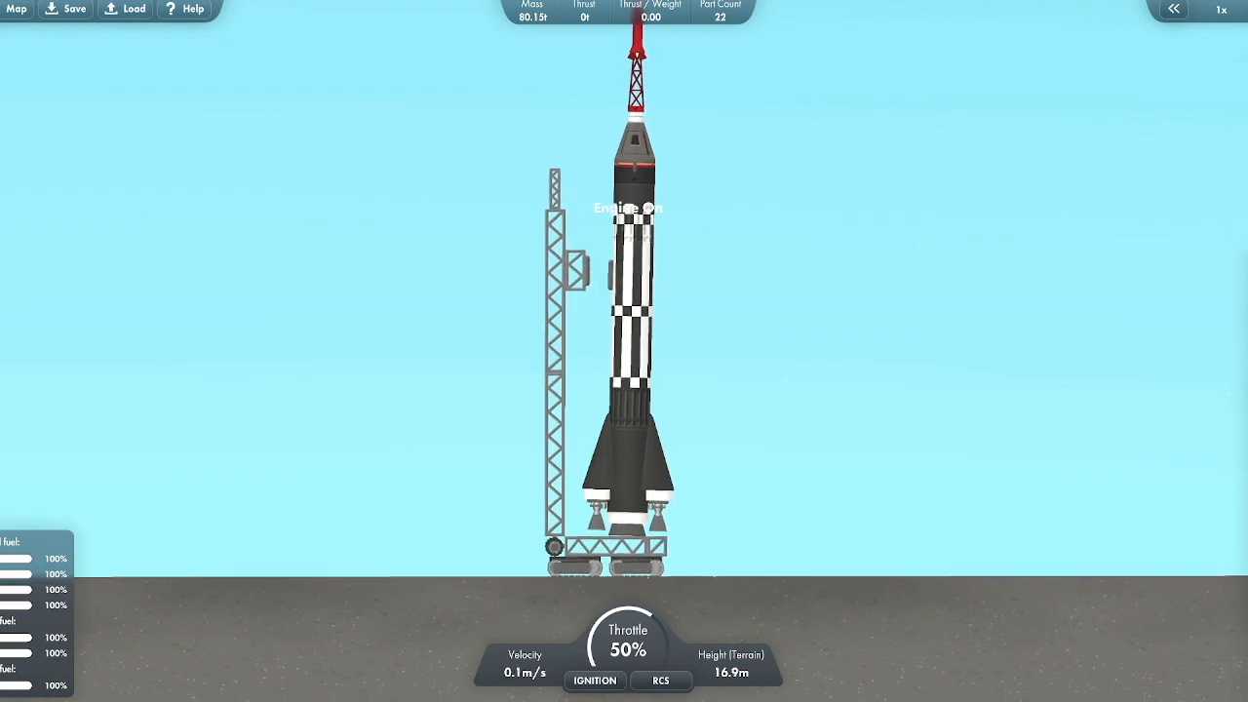
{"action": "left_click", "coordinate": [594, 680]}
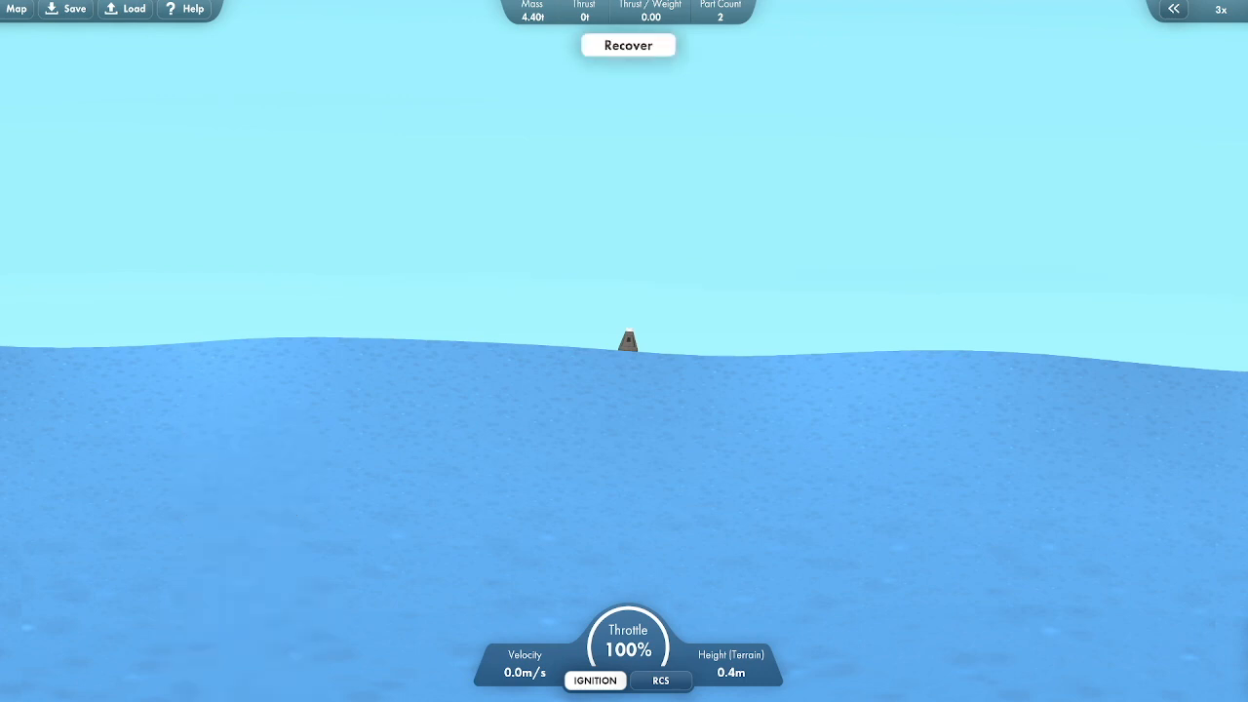
Recover the landed capsule through the Mission Achievements summary.
{"action": "left_click", "coordinate": [627, 44]}
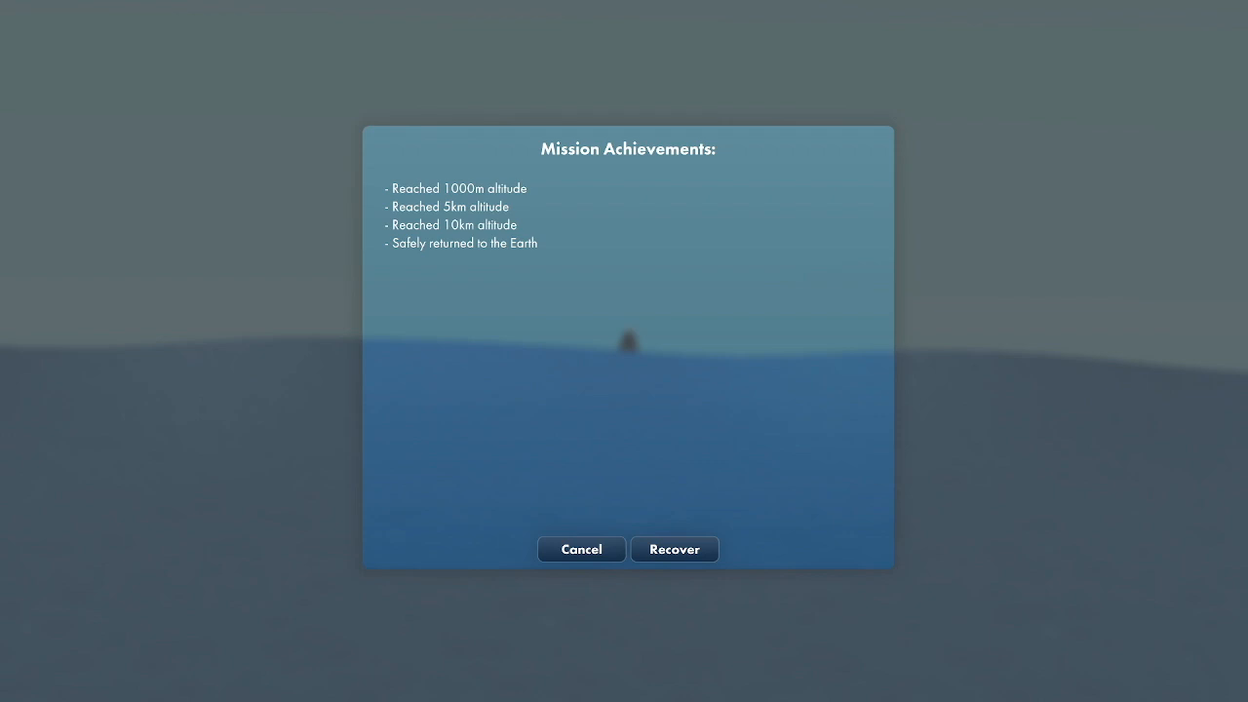
{"action": "left_click", "coordinate": [672, 548]}
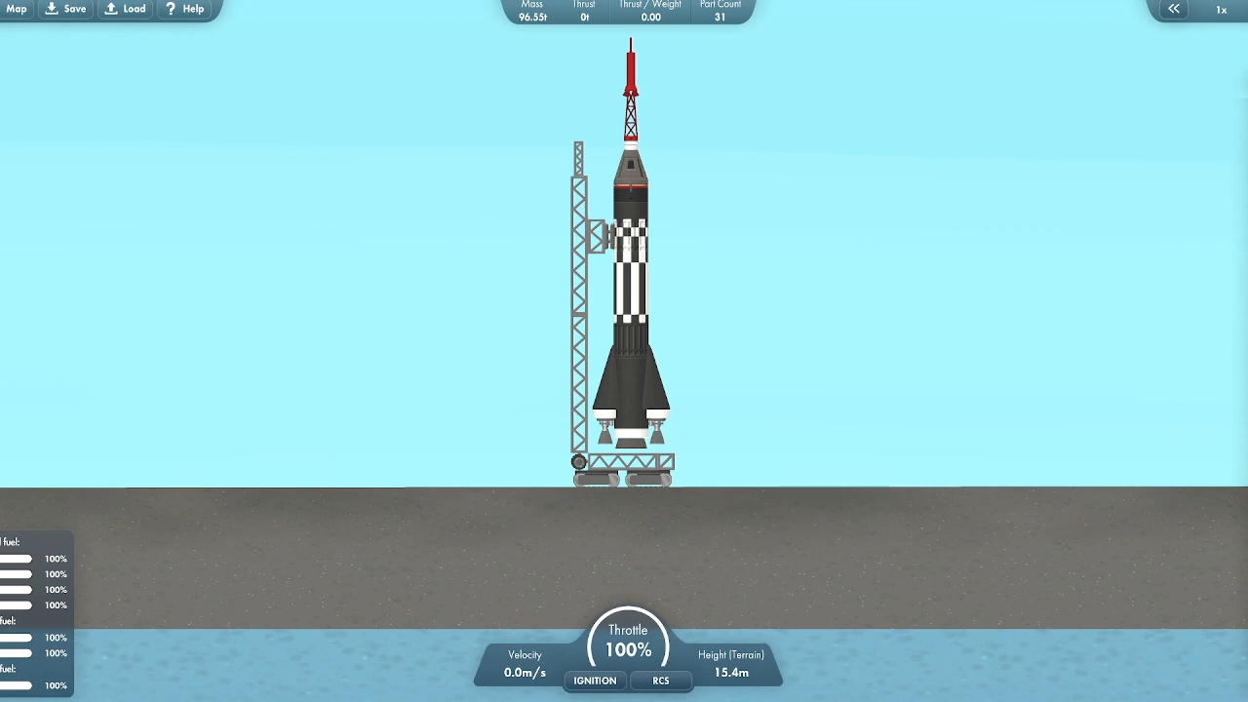
Switch the engine on, off and back on, then stage to begin the ascent.
{"action": "left_click", "coordinate": [594, 681]}
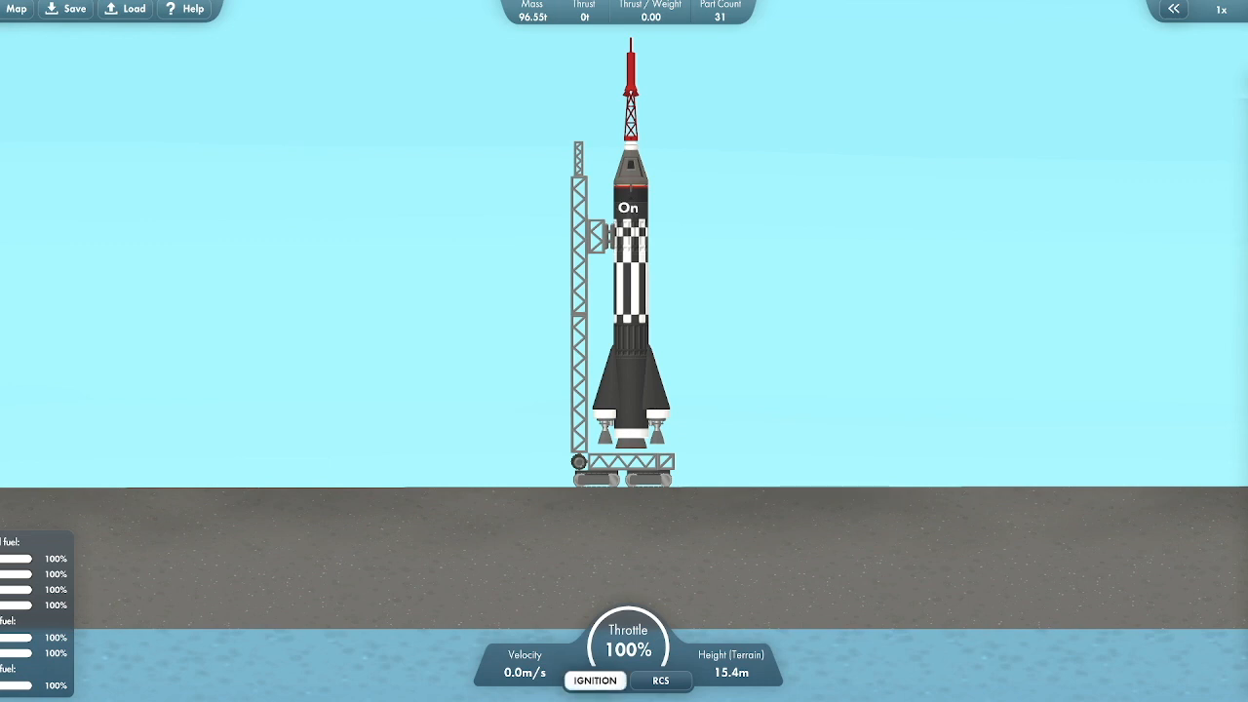
{"action": "left_click", "coordinate": [629, 207]}
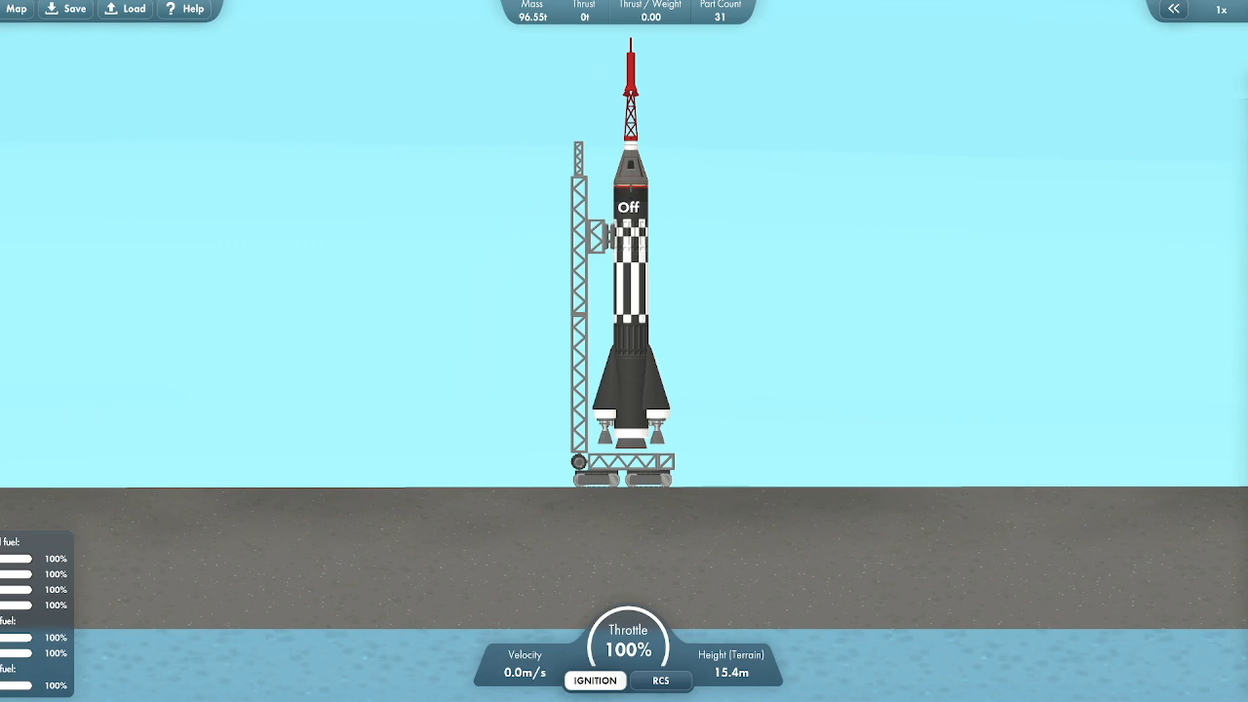
{"action": "left_click", "coordinate": [595, 679]}
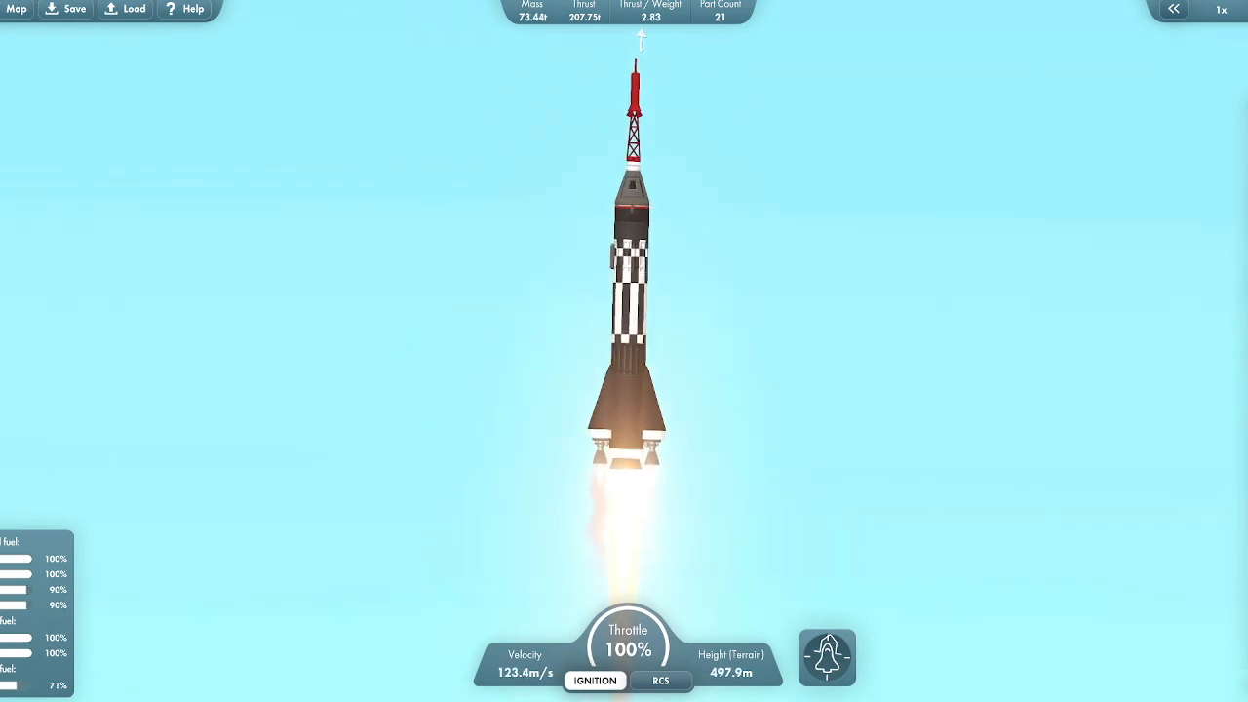
{"action": "left_click", "coordinate": [660, 680]}
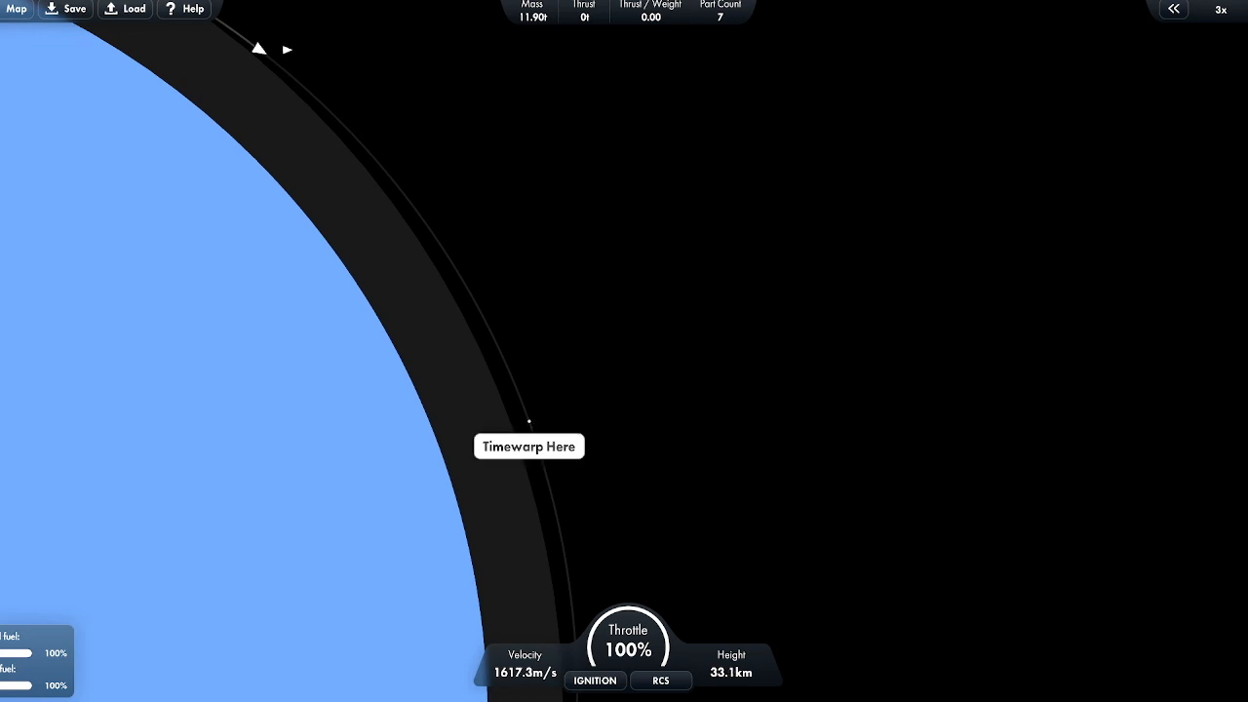
Drop timewarp to 1x and rename the vehicle from Rocket to 'Debris'.
{"action": "left_click", "coordinate": [529, 446]}
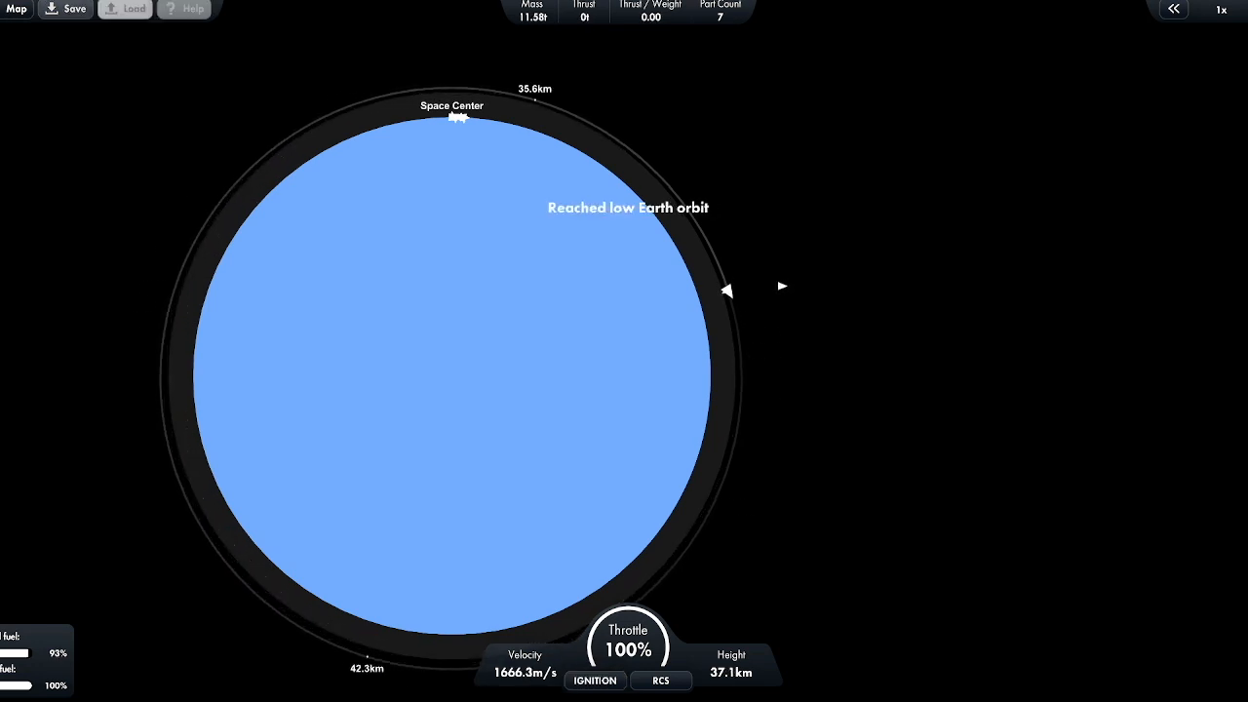
{"action": "left_click", "coordinate": [16, 9]}
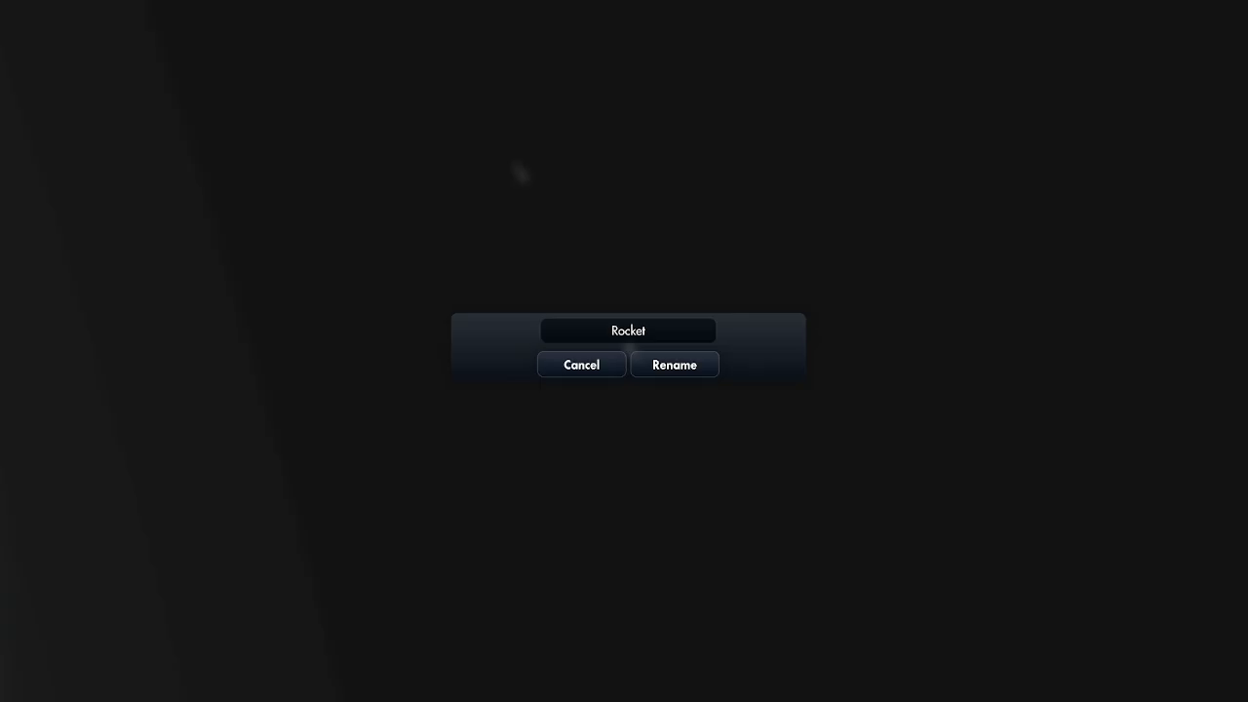
{"action": "type", "text": "De"}
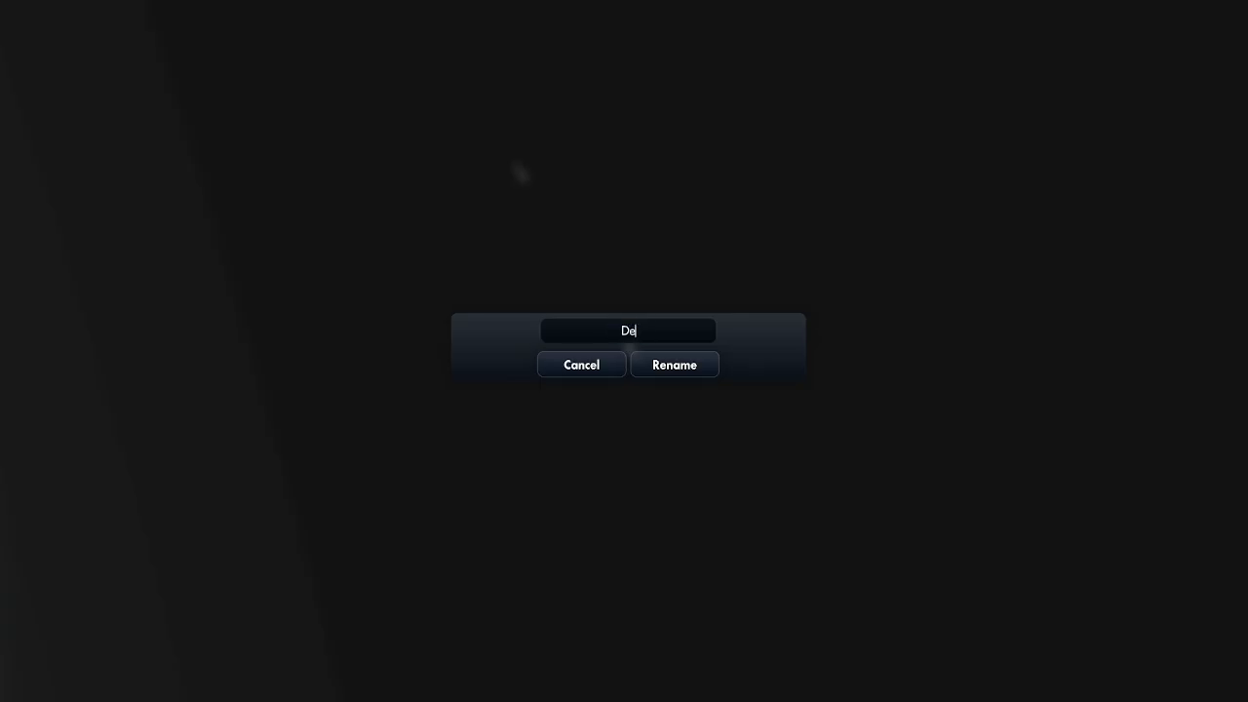
{"action": "type", "text": "bri"}
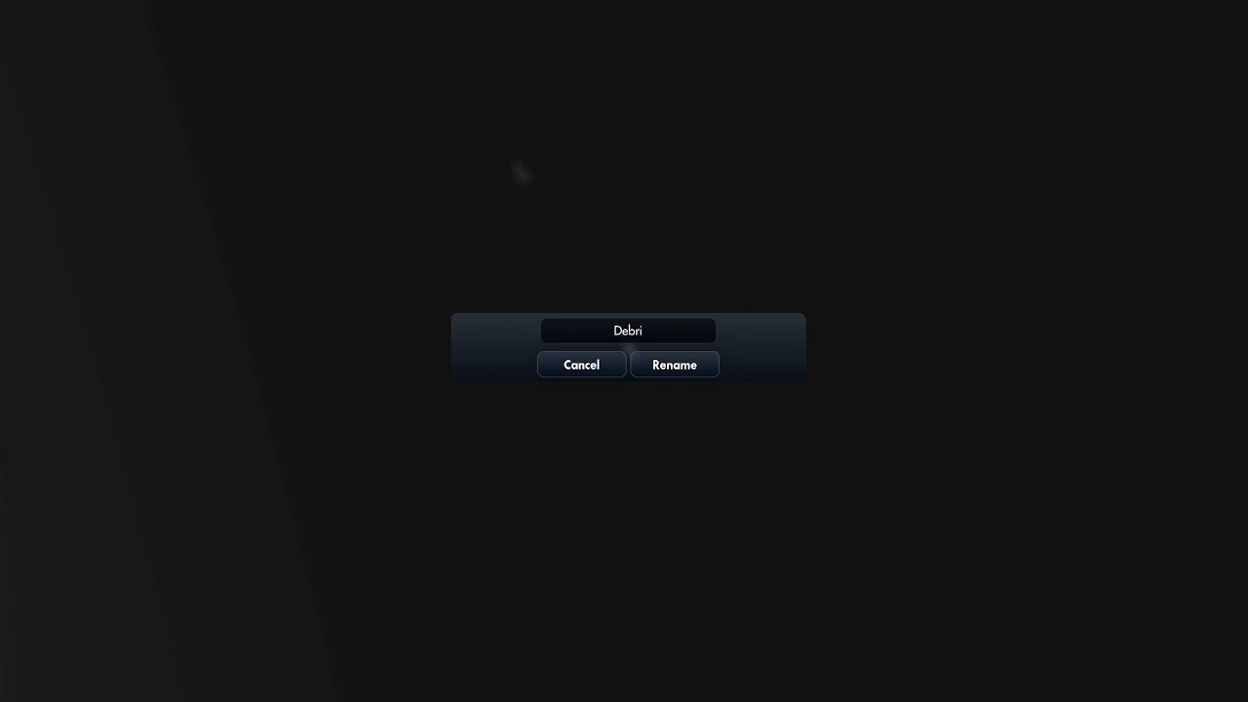
{"action": "left_click", "coordinate": [673, 364]}
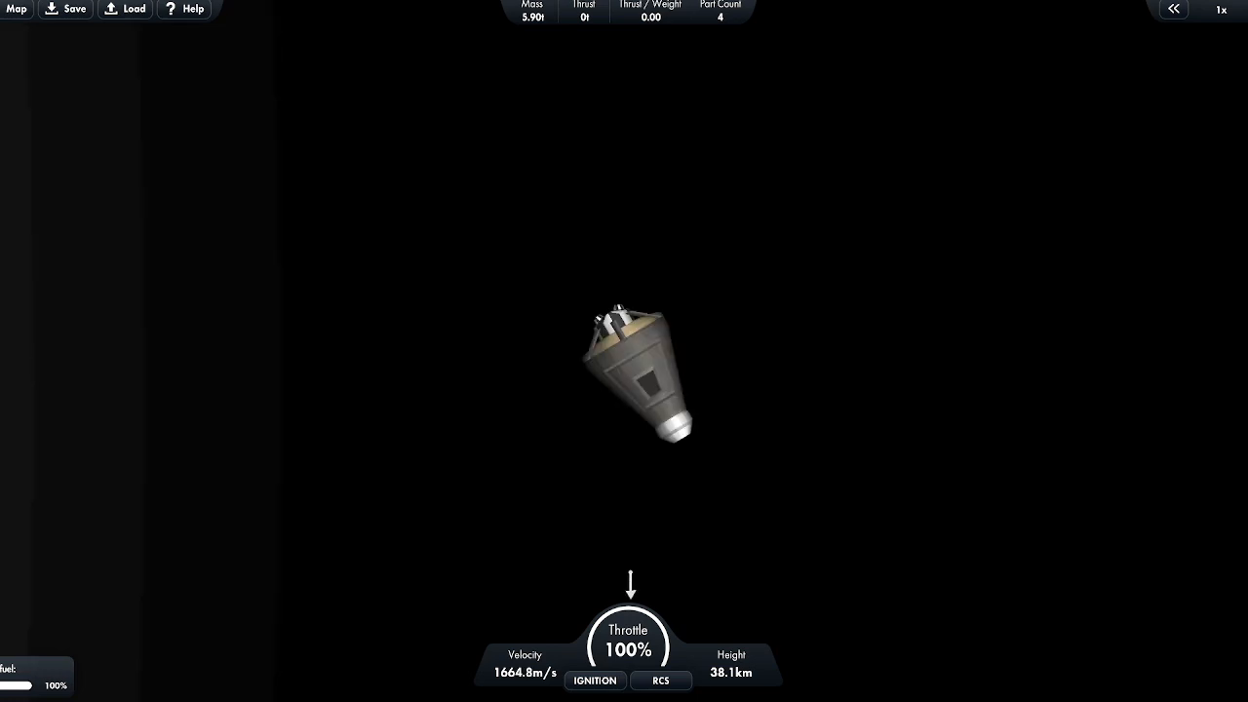
Bring up the in-flight pause menu with Escape.
{"action": "key", "text": "Escape"}
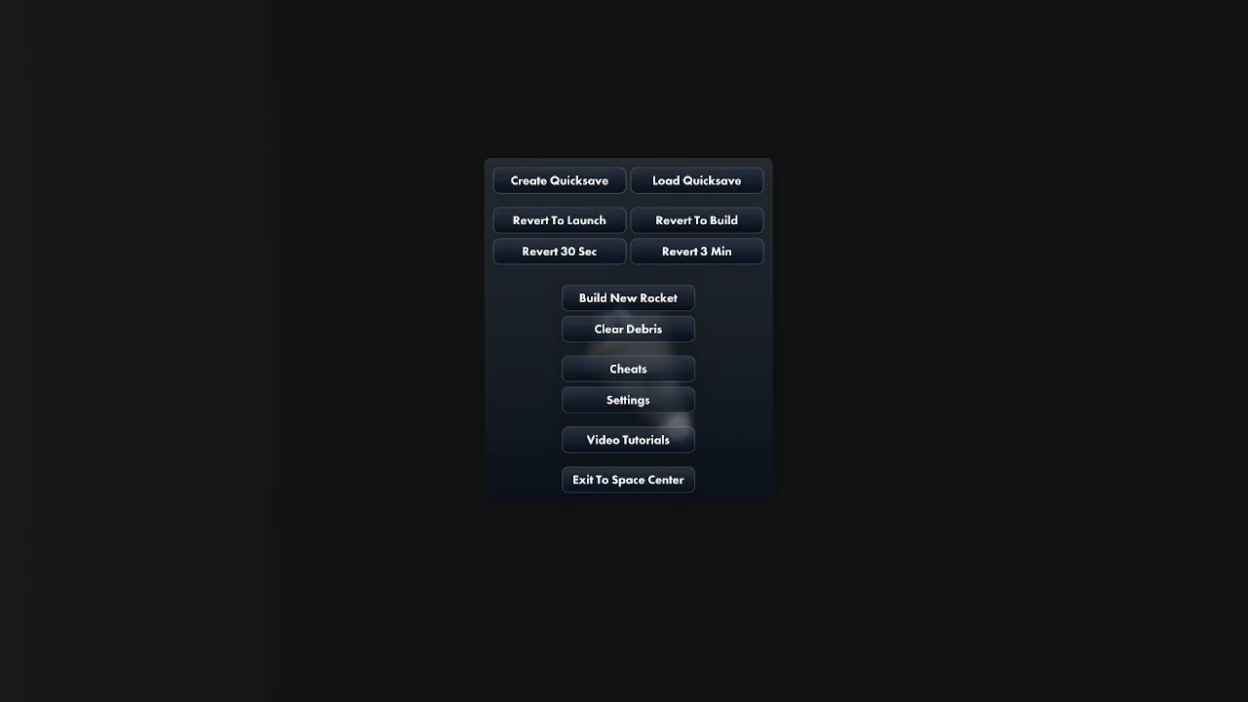